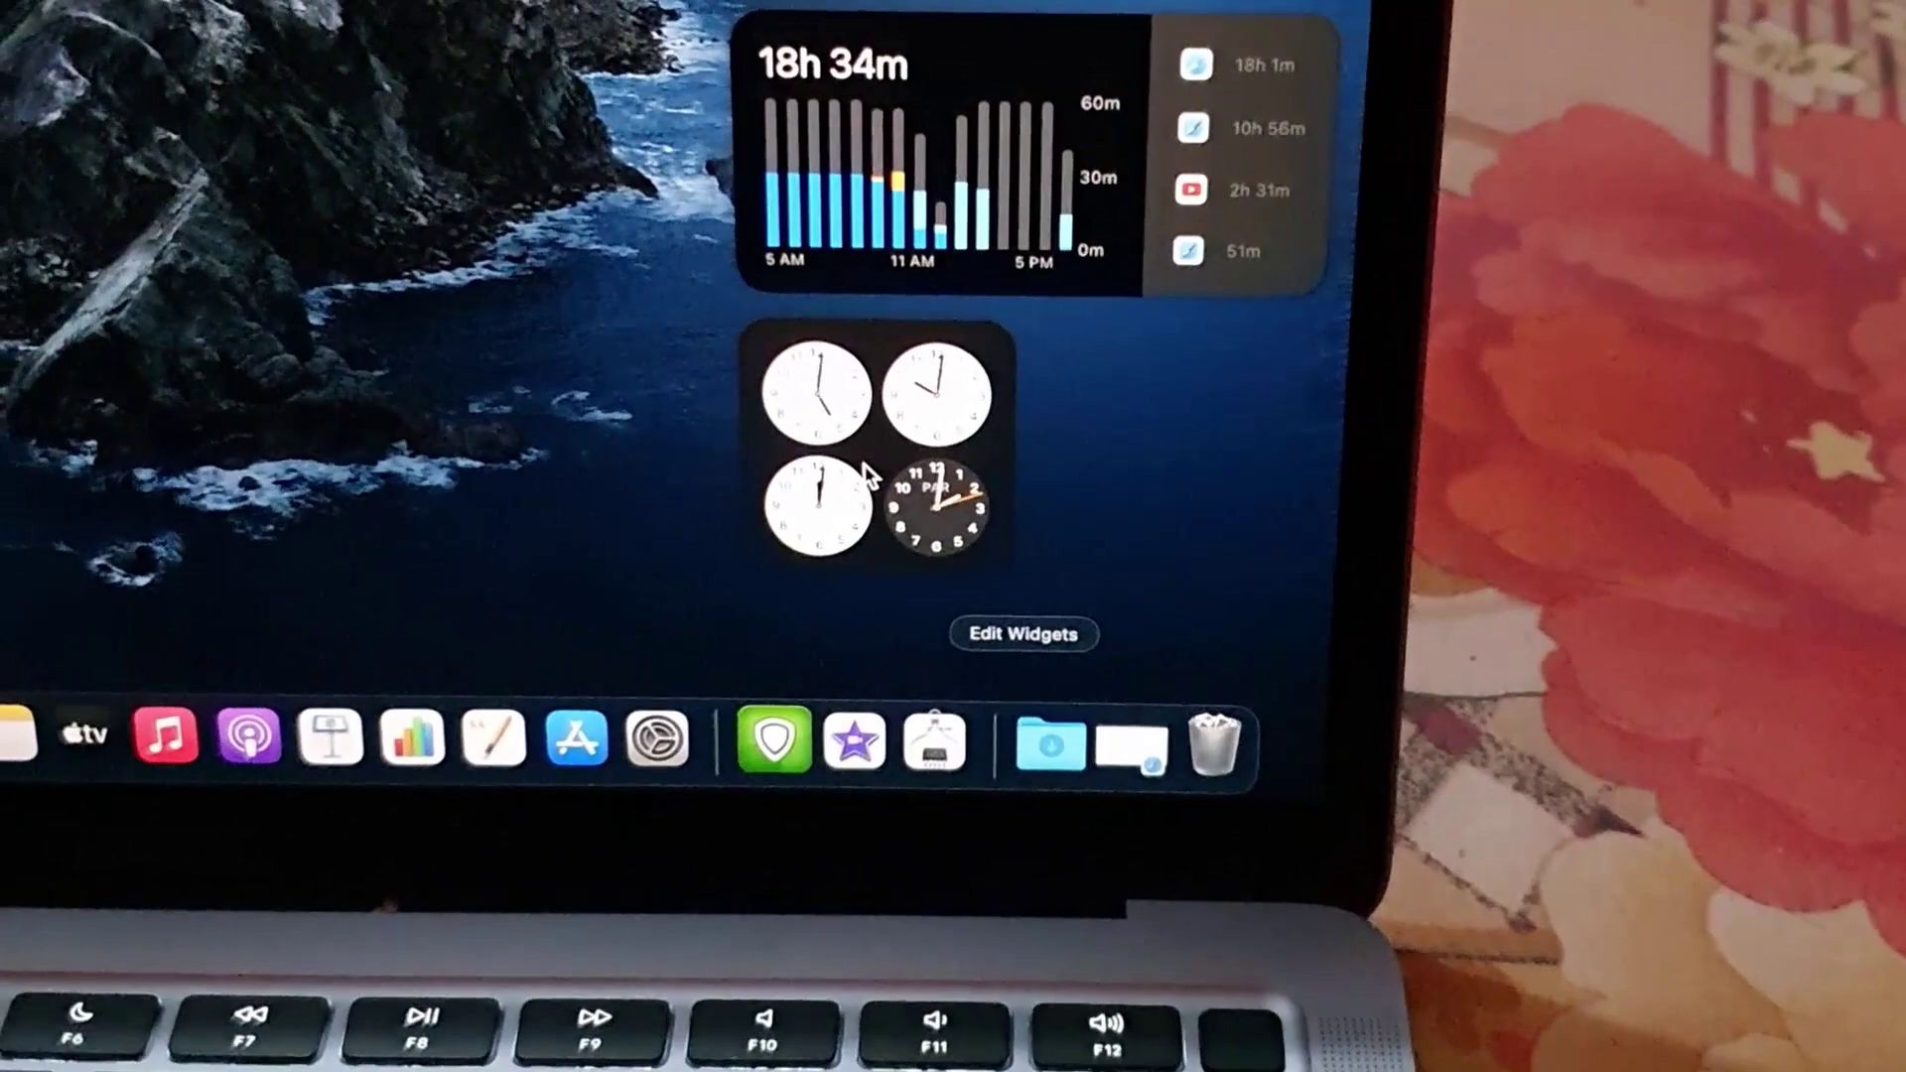
Resize the Clock widget to Medium via its context menu, then reopen its options
{"action": "right_click", "coordinate": [866, 483]}
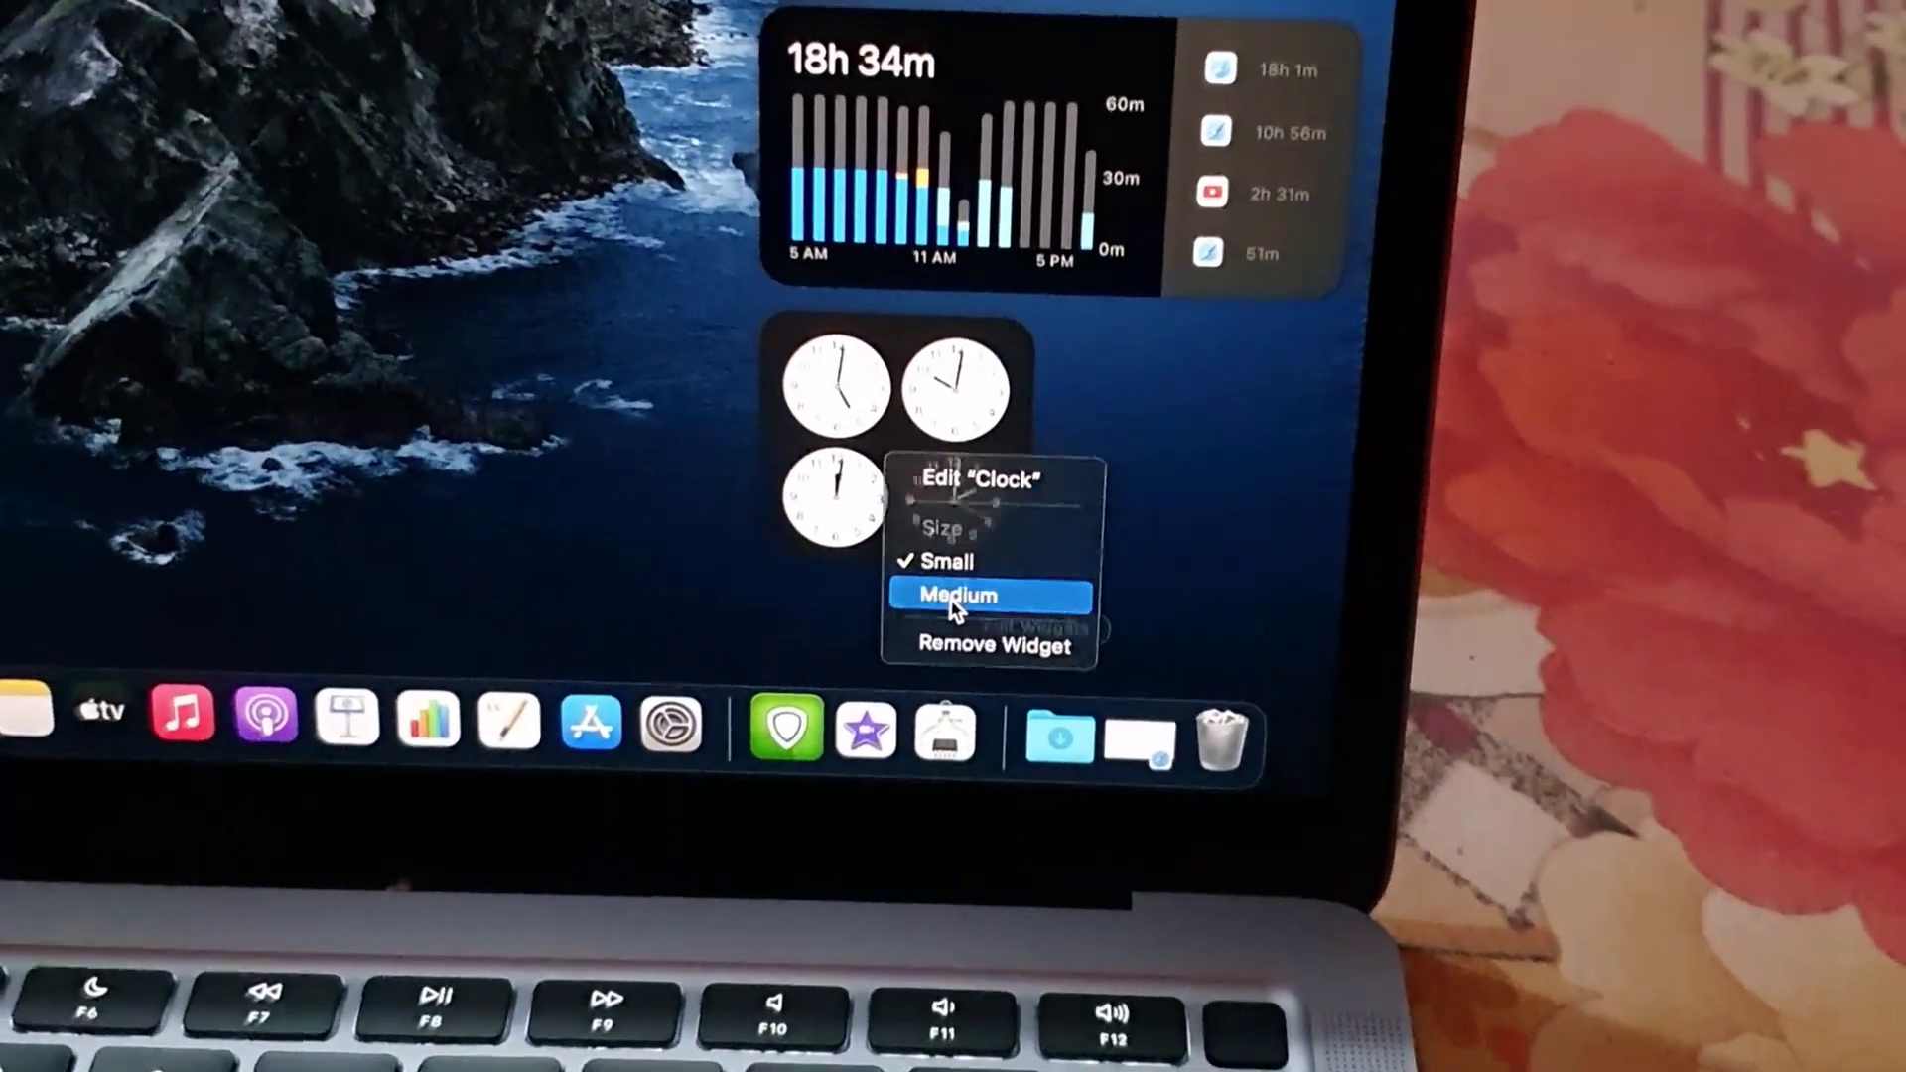
{"action": "left_click", "coordinate": [957, 595]}
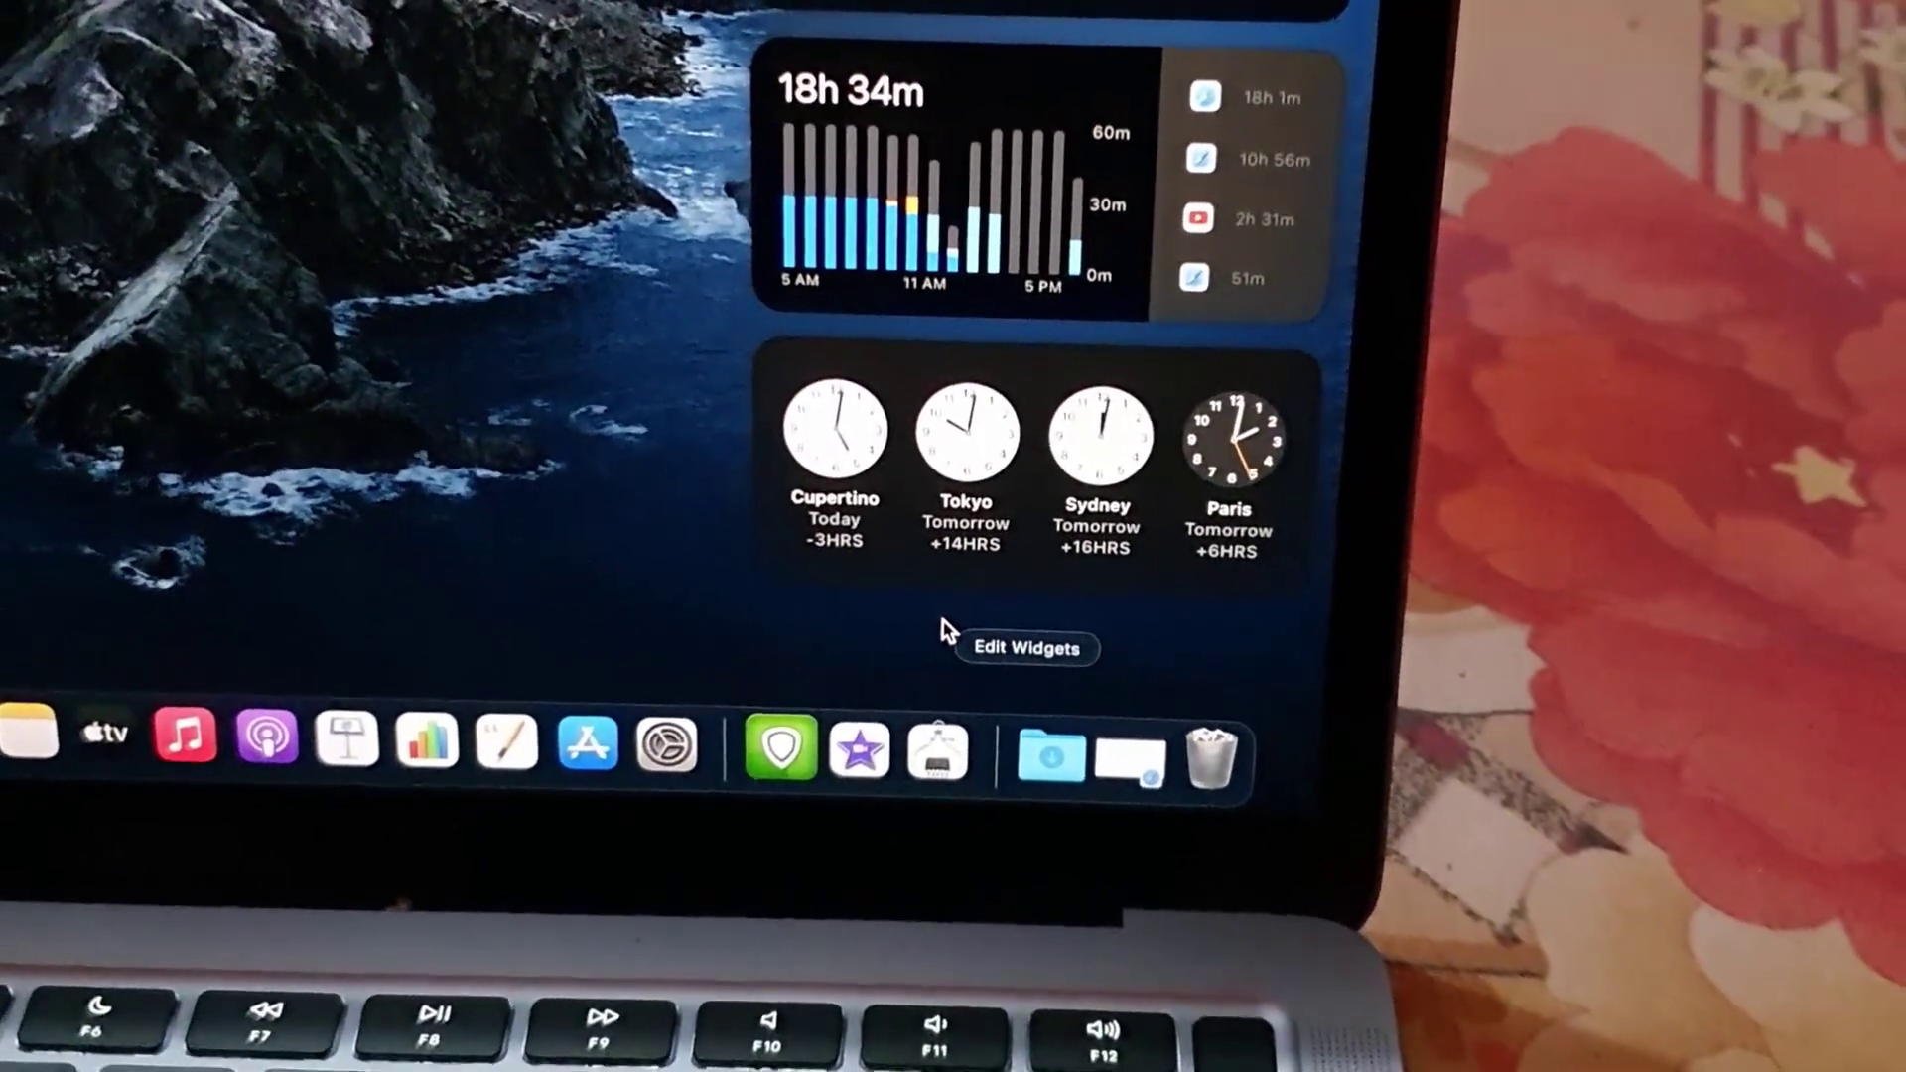
{"action": "right_click", "coordinate": [964, 437]}
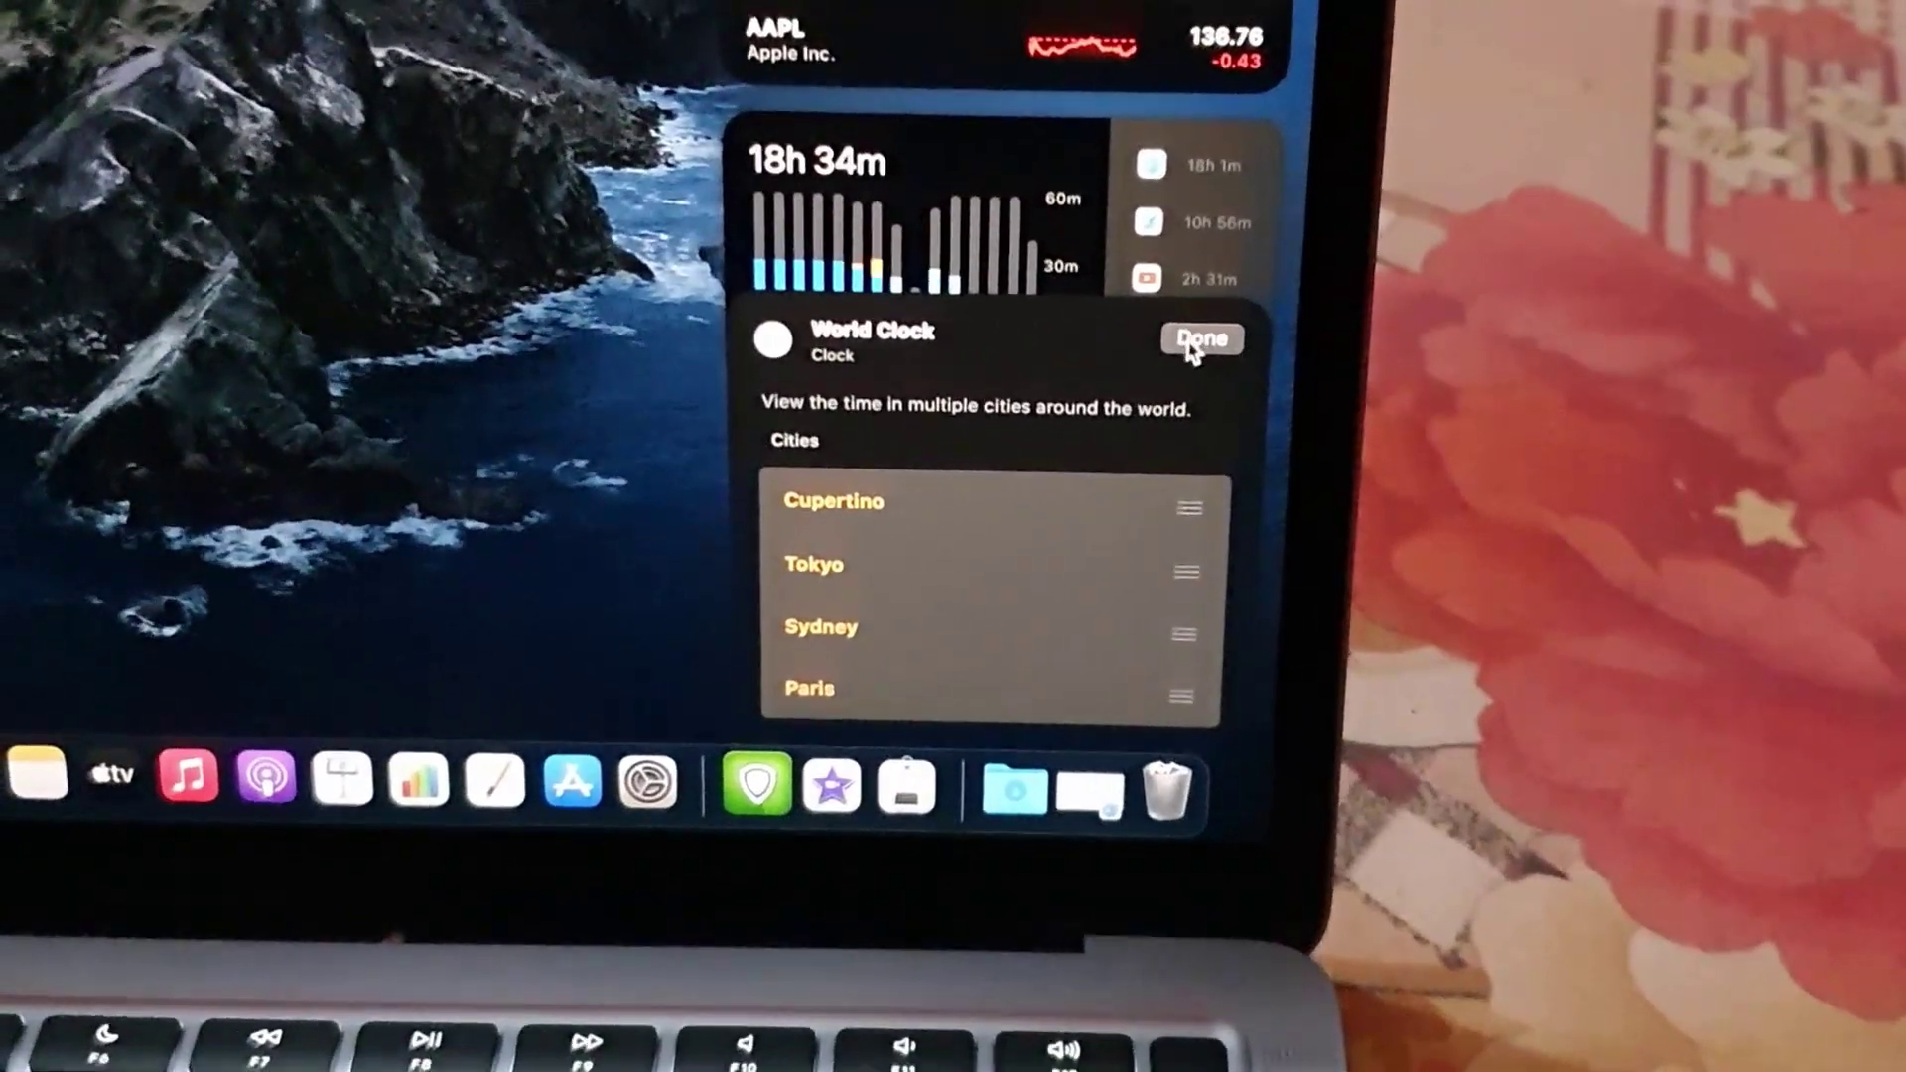
{"action": "left_click", "coordinate": [1203, 337]}
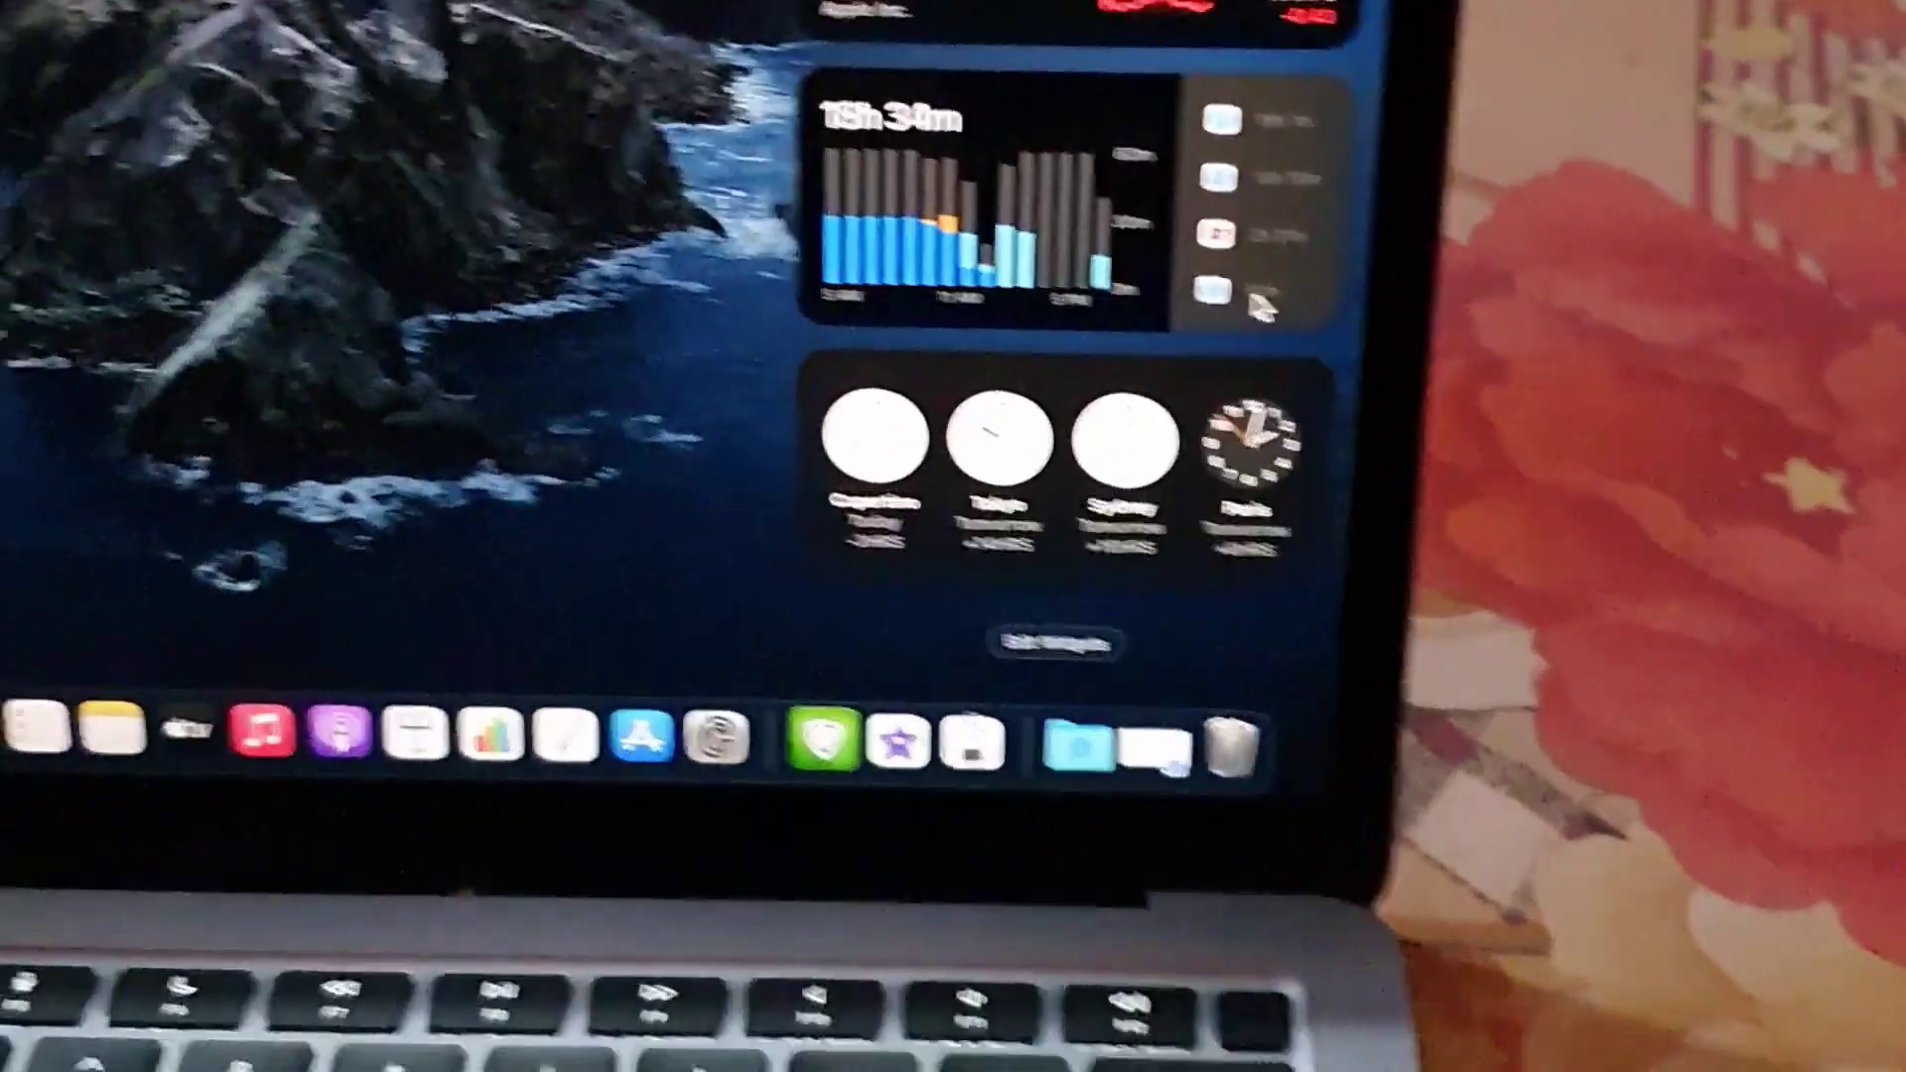